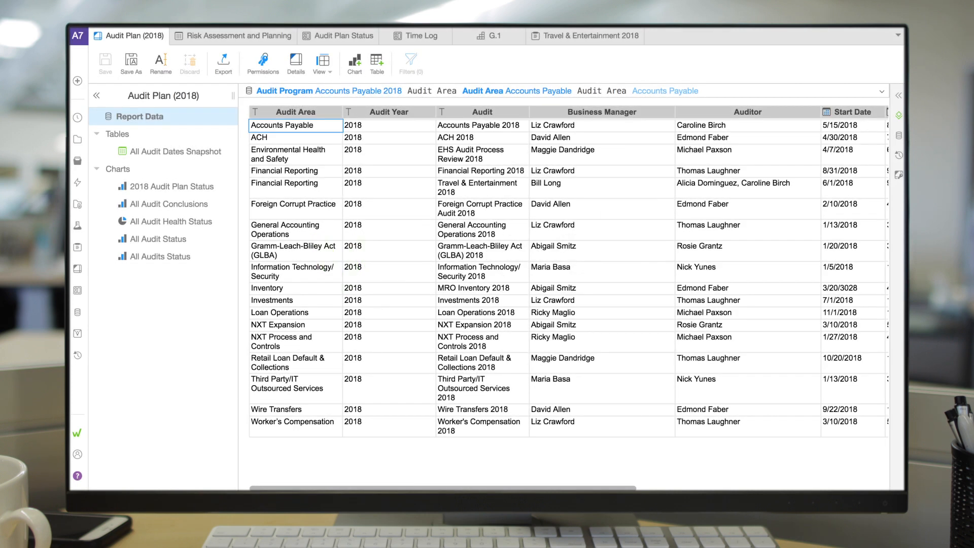
# Step: Switch to the Risk Assessment and Planning spreadsheet with risk pillars, weights, ratings and scores
pyautogui.click(238, 36)
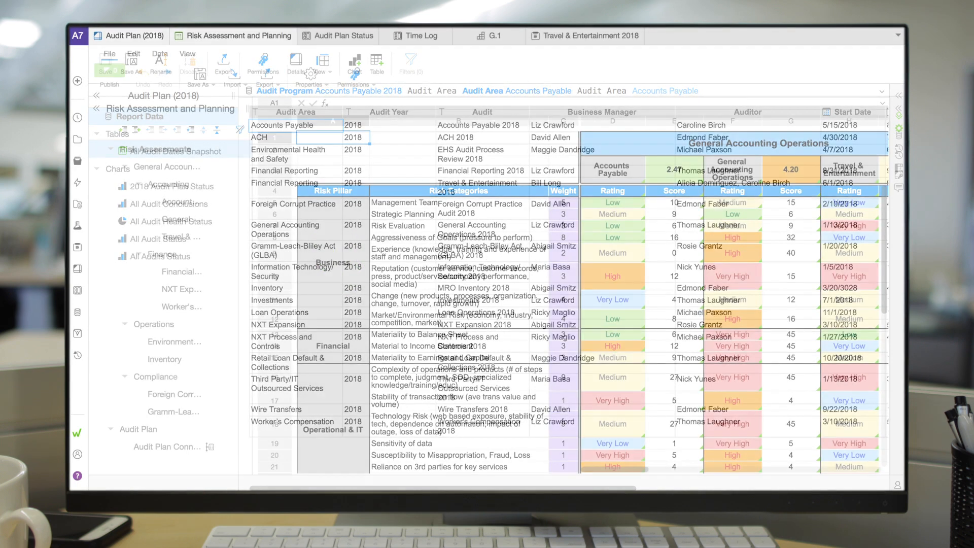
pyautogui.click(238, 36)
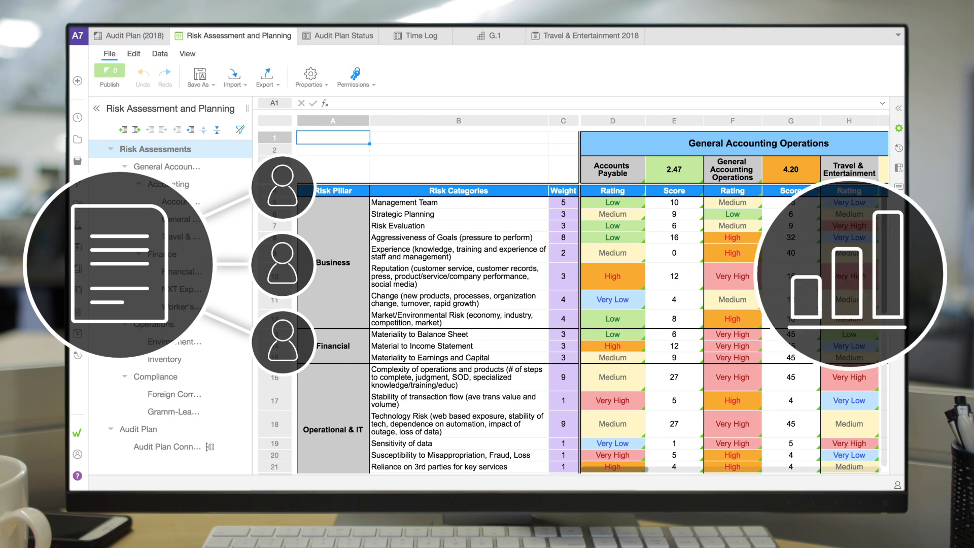
# Step: Review the Audit Plan Status and Time Log views, then land on the G.1 test work paper
pyautogui.click(336, 36)
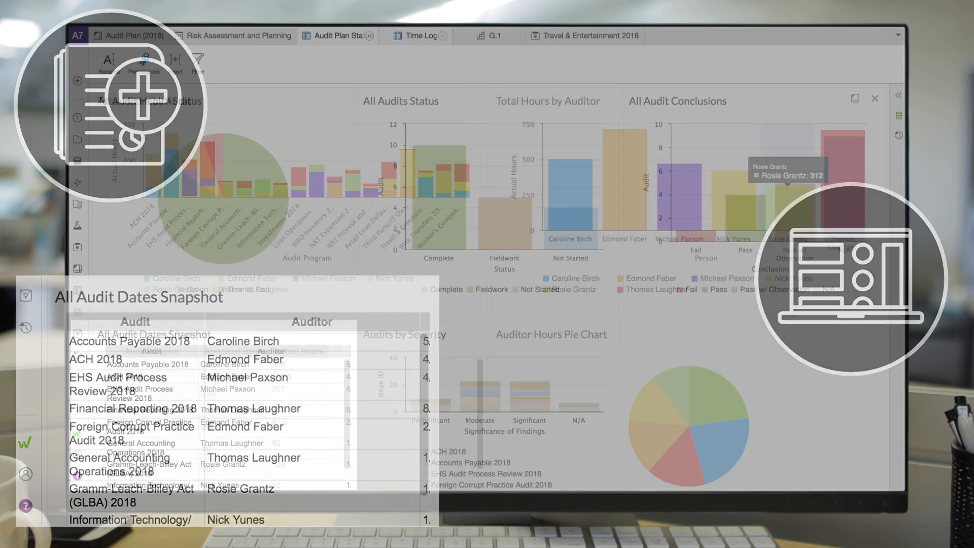
pyautogui.click(176, 290)
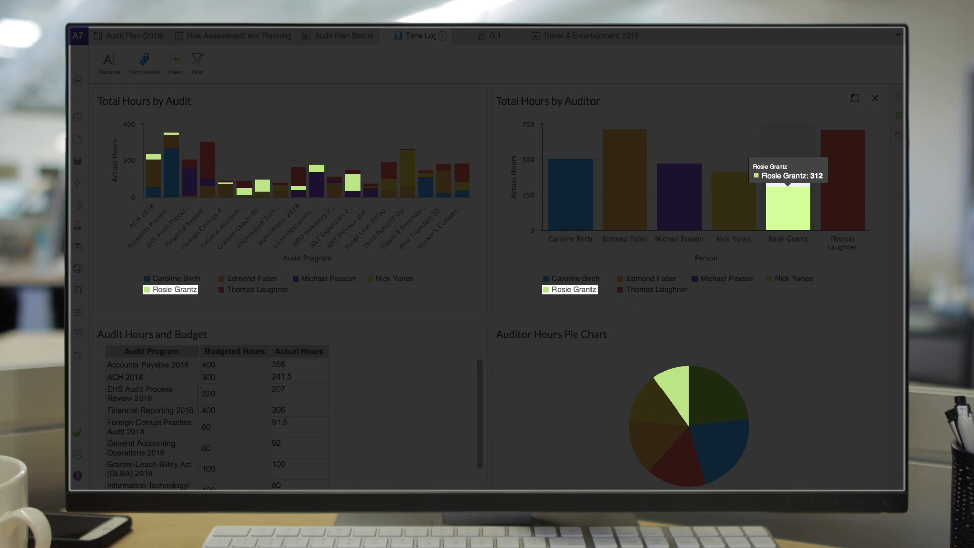
pyautogui.click(494, 35)
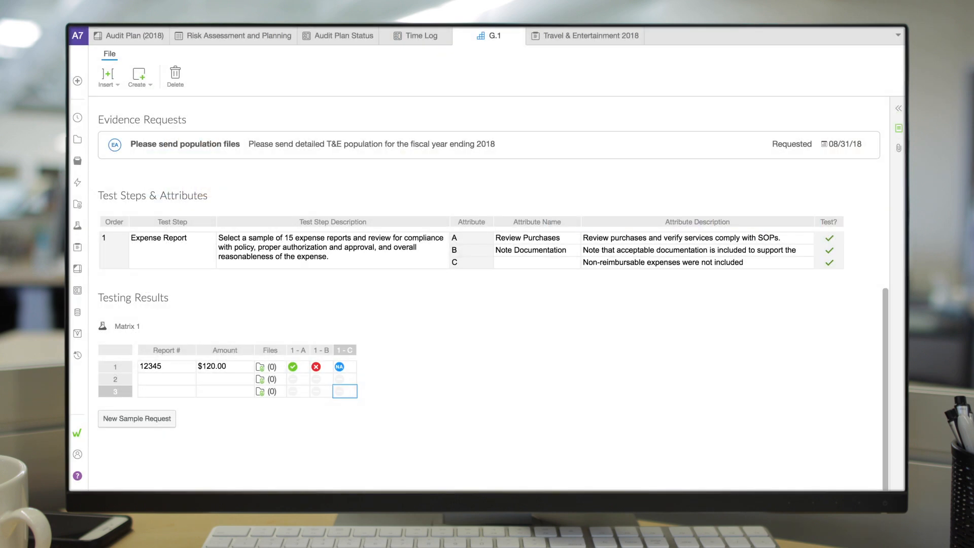